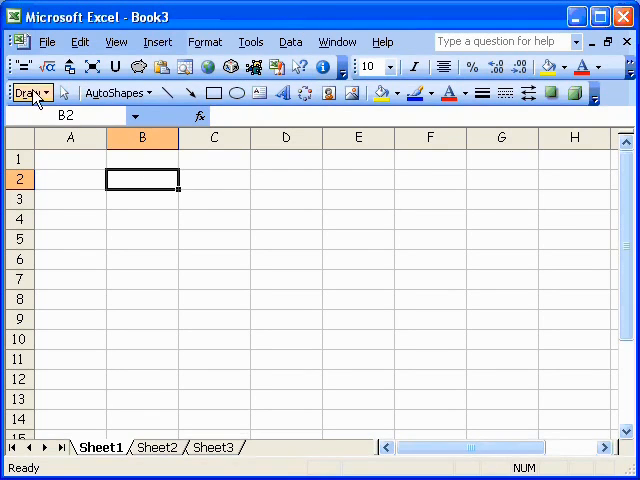
mouse_move(168, 92)
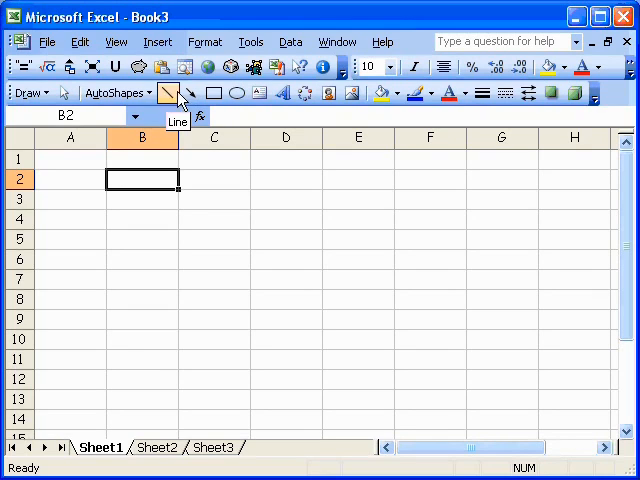
mouse_move(211, 93)
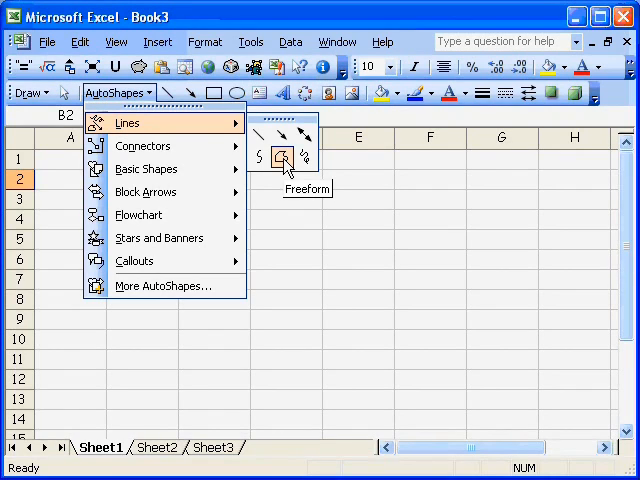
mouse_move(285, 172)
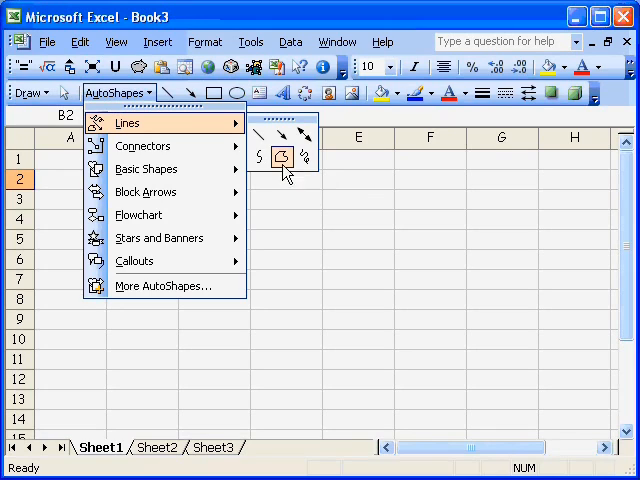
mouse_move(285, 158)
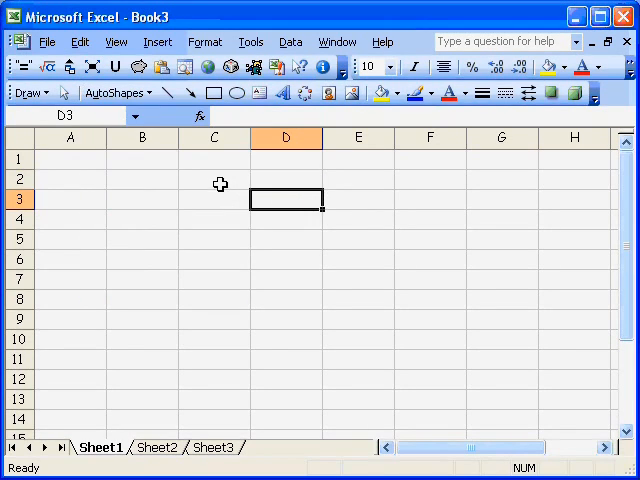
mouse_move(181, 147)
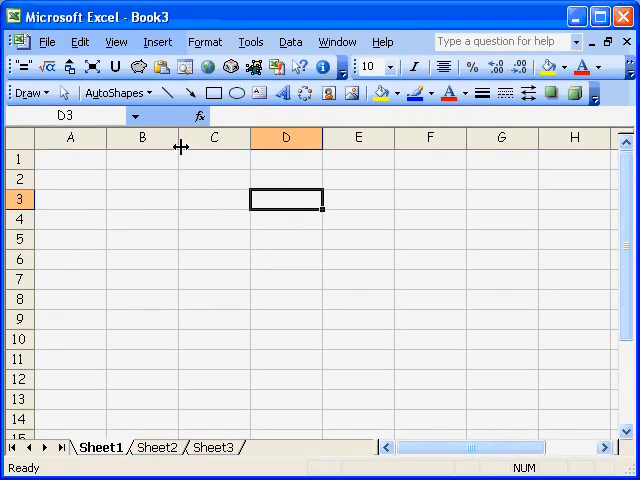
- Delete the initial freeform scribble and draw a four-sided freeform from about B2 to G12
click(113, 92)
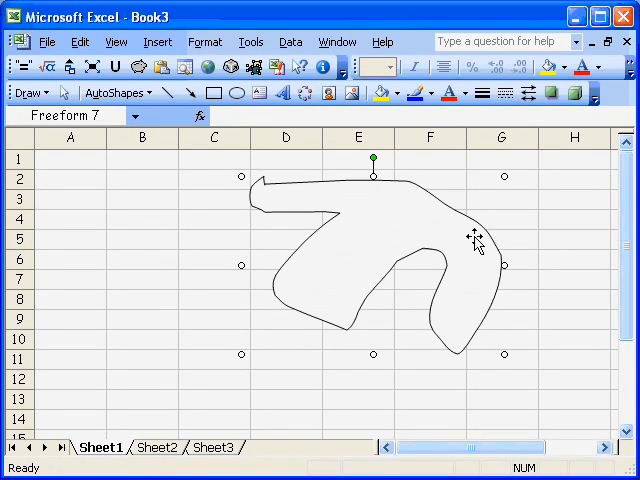
mouse_move(420, 230)
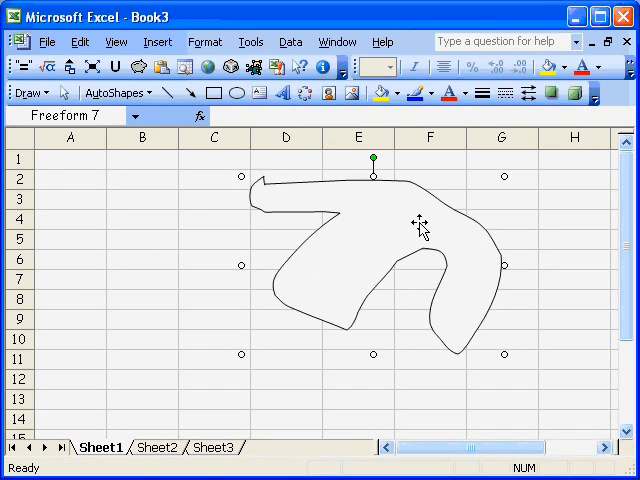
key(Delete)
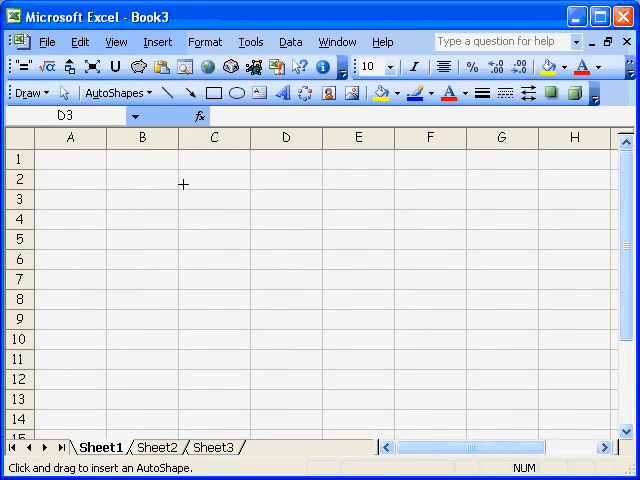
drag(183, 183, 476, 382)
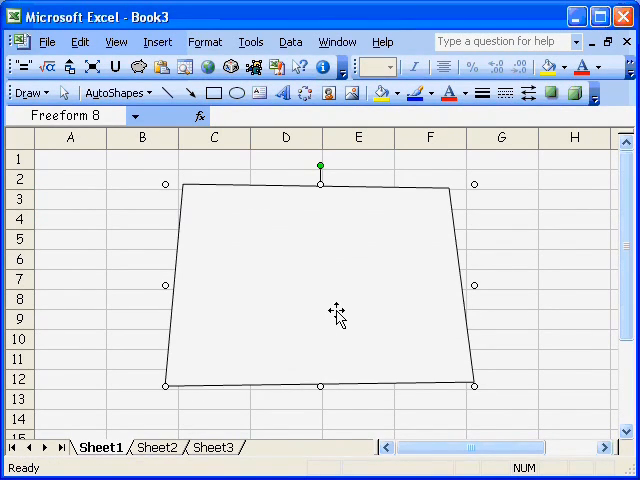
mouse_move(314, 273)
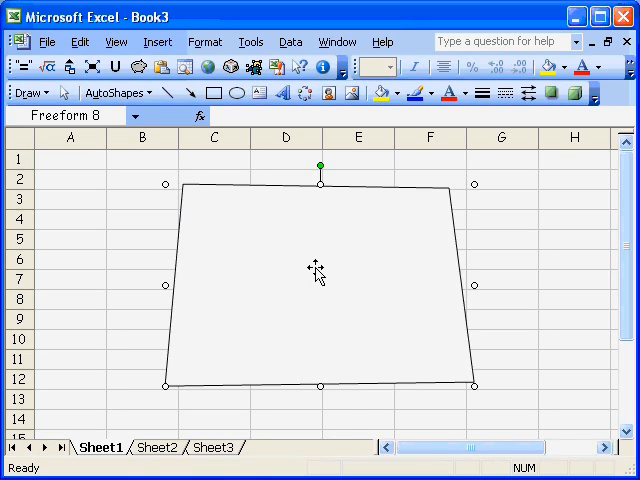
- In Edit Points mode, drag the top-right vertex right so the right side is vertical
right_click(316, 268)
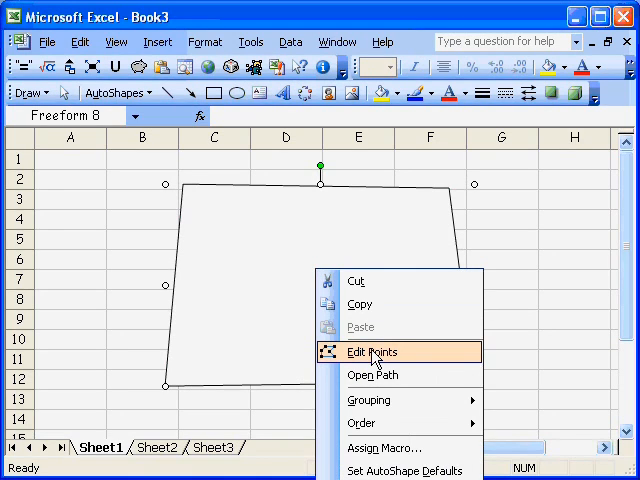
click(372, 351)
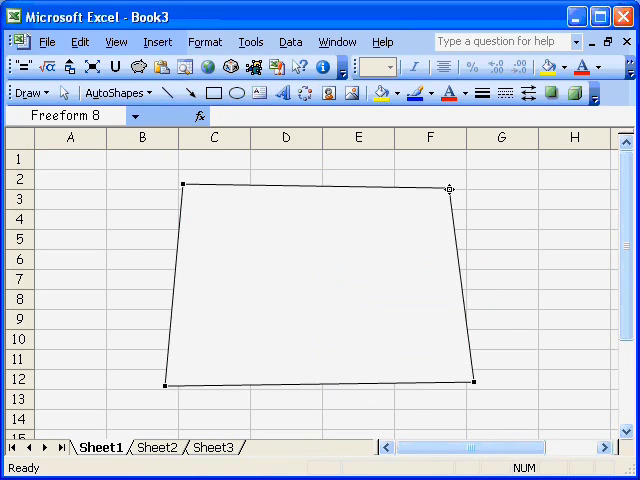
drag(448, 188, 475, 188)
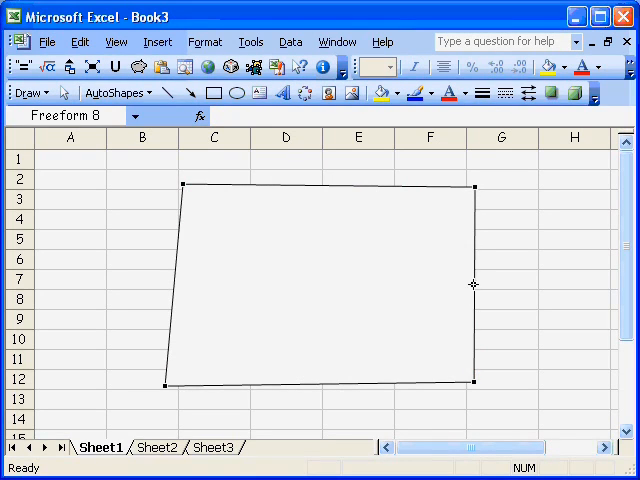
- Make the shape's right segment a Curved Segment so it bulges outward
right_click(473, 285)
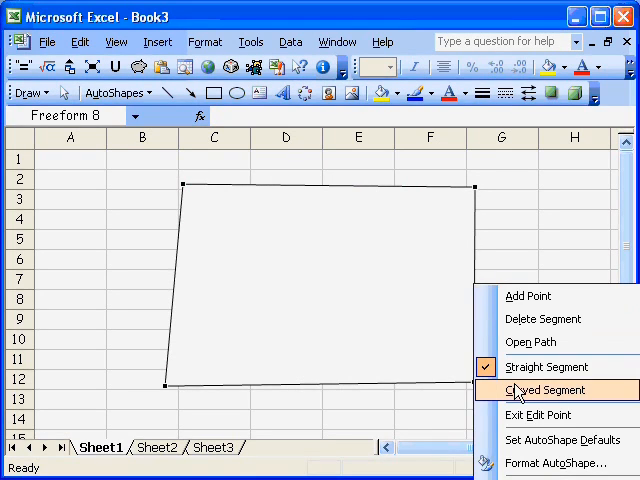
click(549, 390)
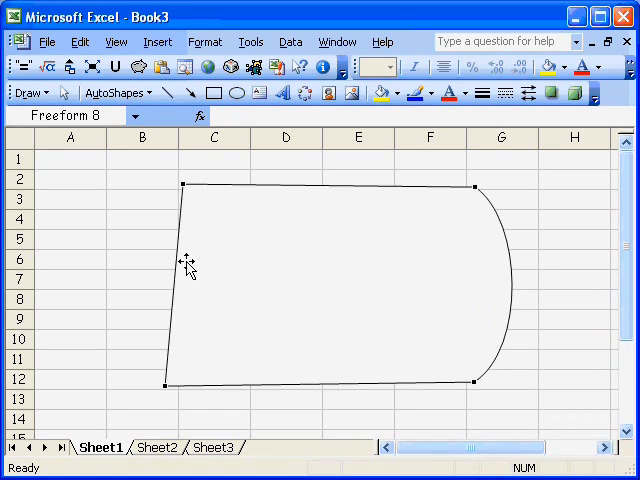
right_click(190, 263)
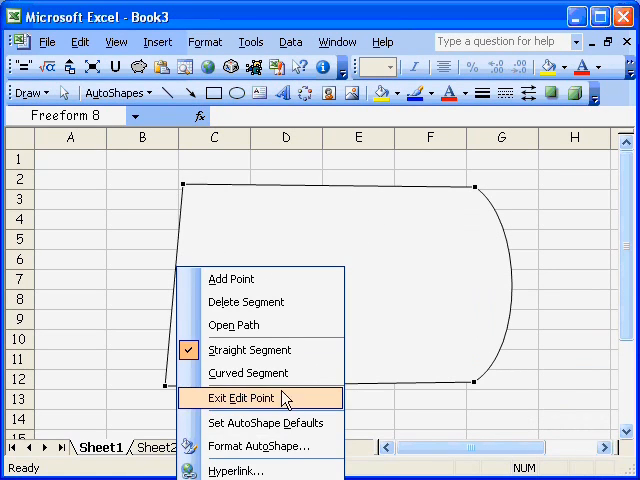
click(240, 398)
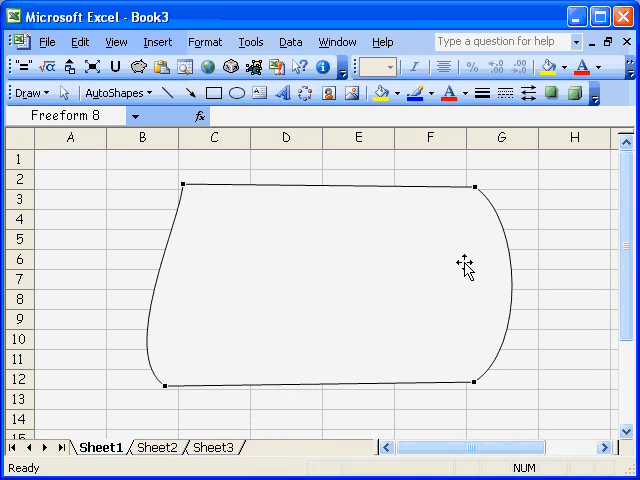
mouse_move(511, 271)
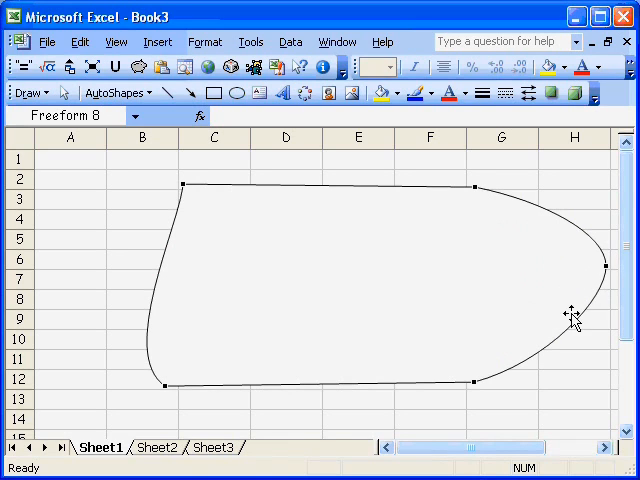
mouse_move(504, 289)
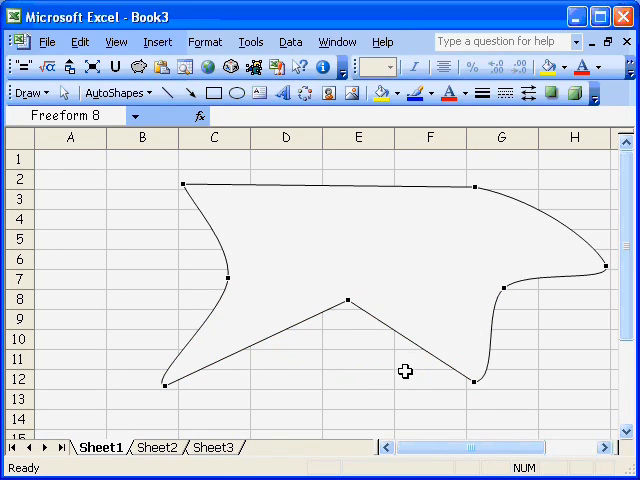
mouse_move(340, 186)
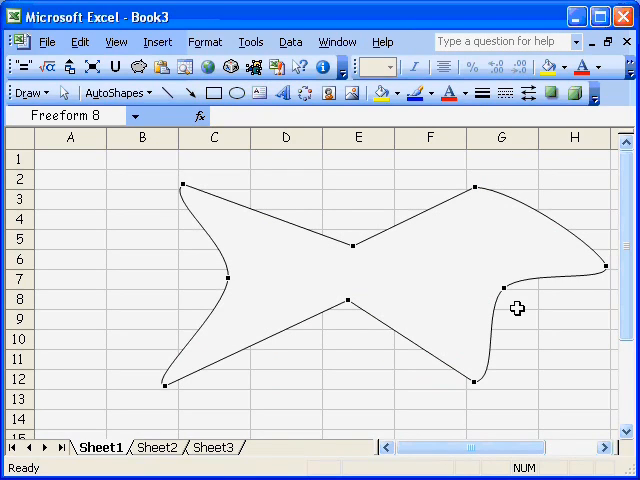
- Finish editing the fish outline by clicking a worksheet cell
click(143, 219)
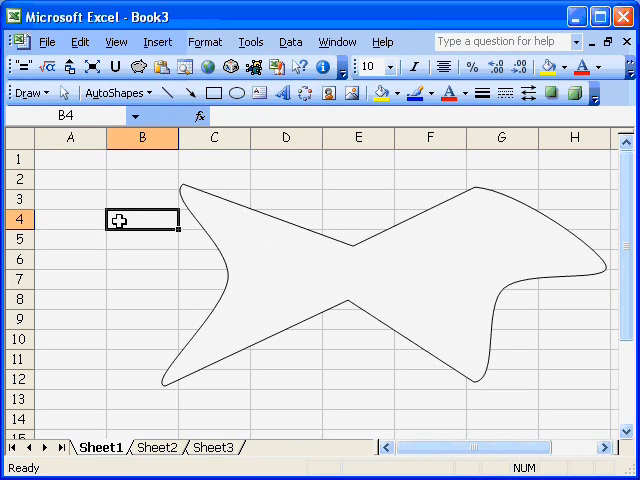
mouse_move(278, 201)
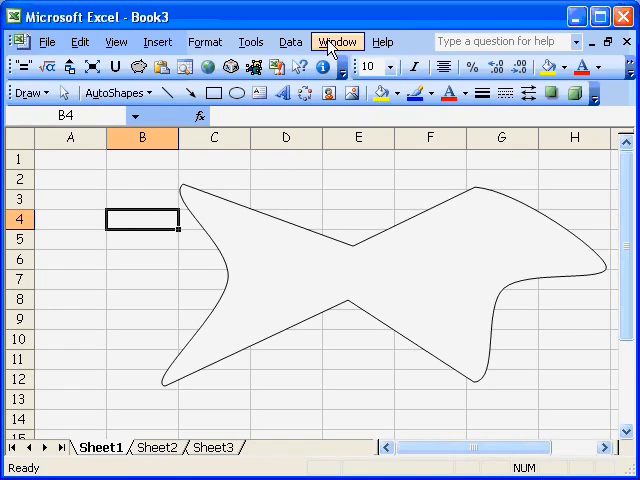
- Choose 2 ExcelCalcs Frog.xls from the Window menu
click(337, 41)
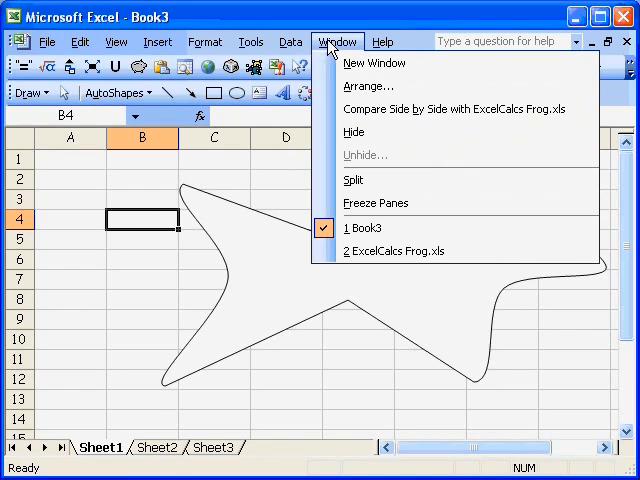
click(396, 250)
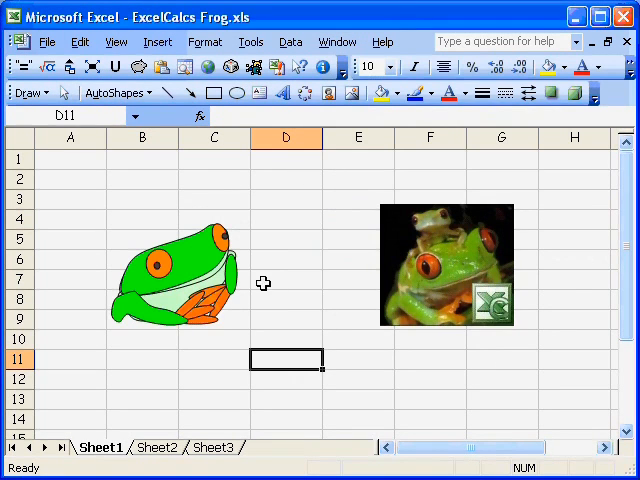
mouse_move(465, 280)
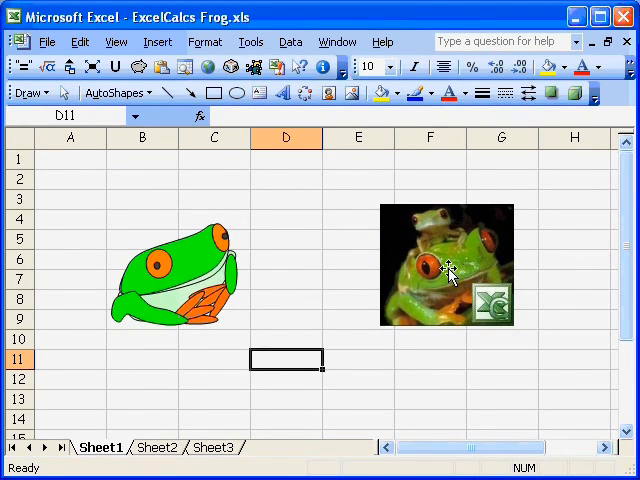
mouse_move(448, 285)
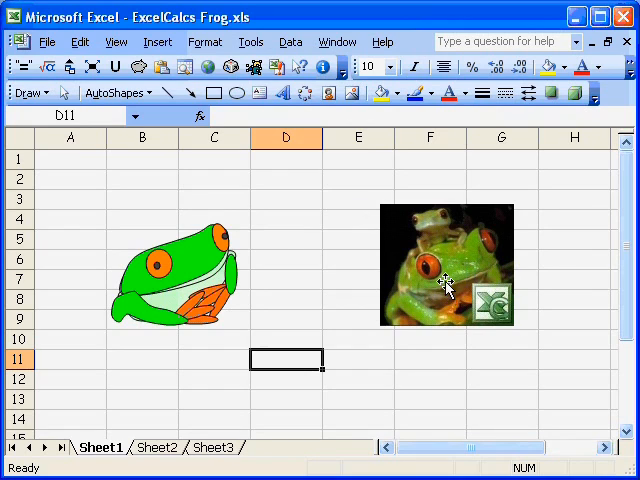
mouse_move(435, 281)
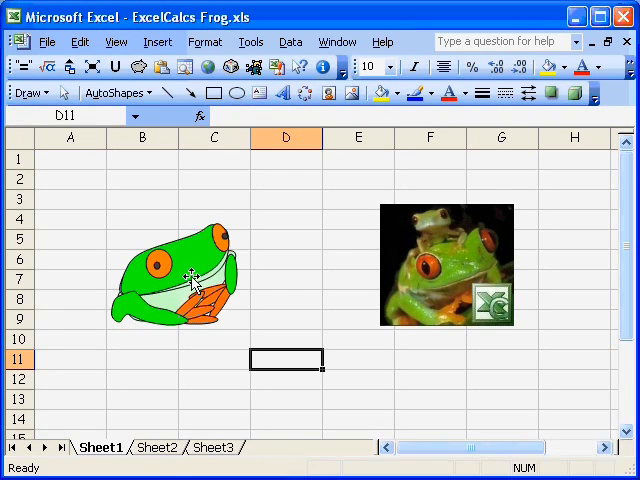
click(185, 280)
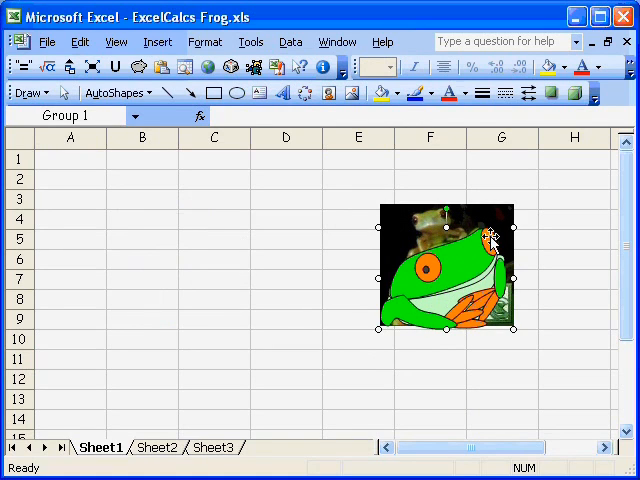
mouse_move(485, 235)
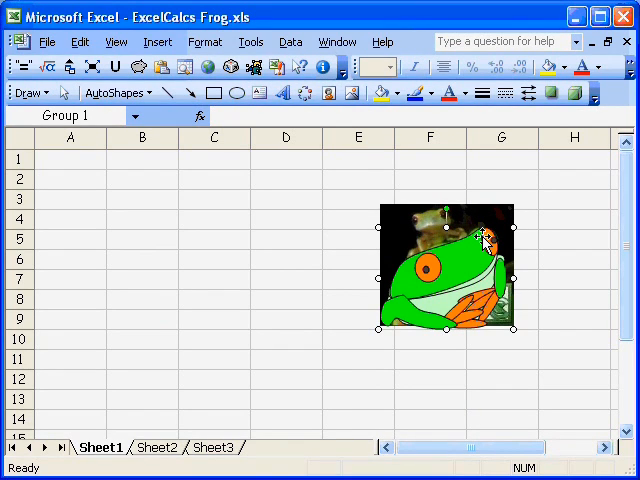
mouse_move(468, 273)
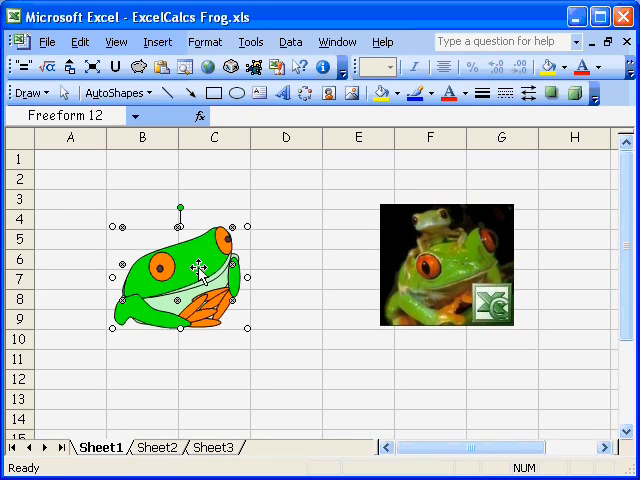
- Select Group 1, drag a corner handle to span roughly columns A–E, then deselect
click(286, 383)
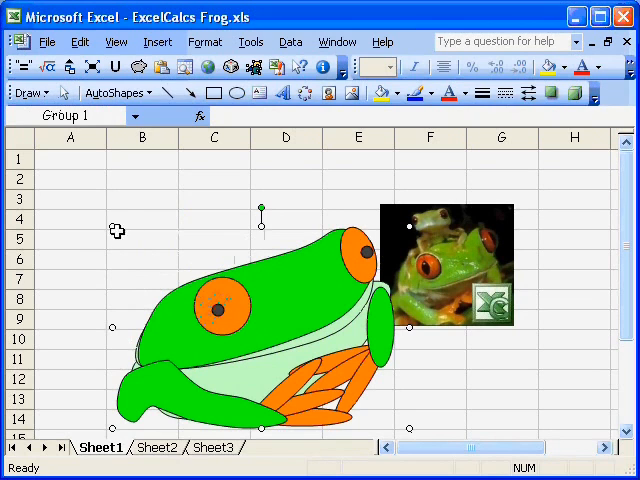
drag(263, 320, 190, 362)
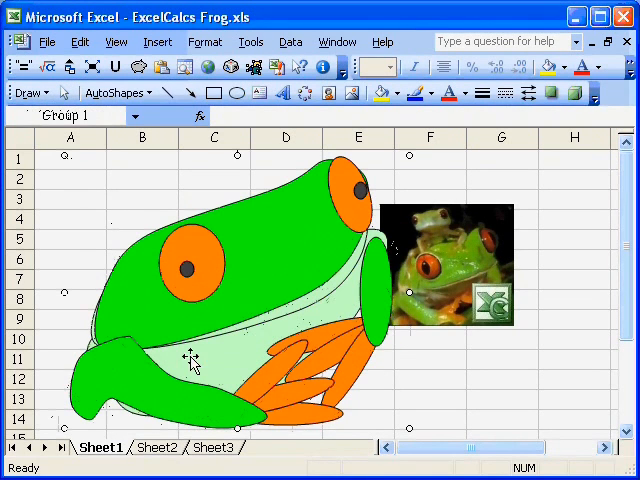
click(143, 199)
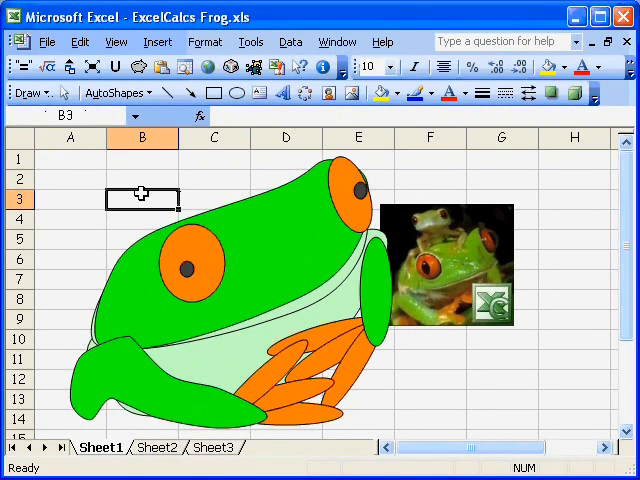